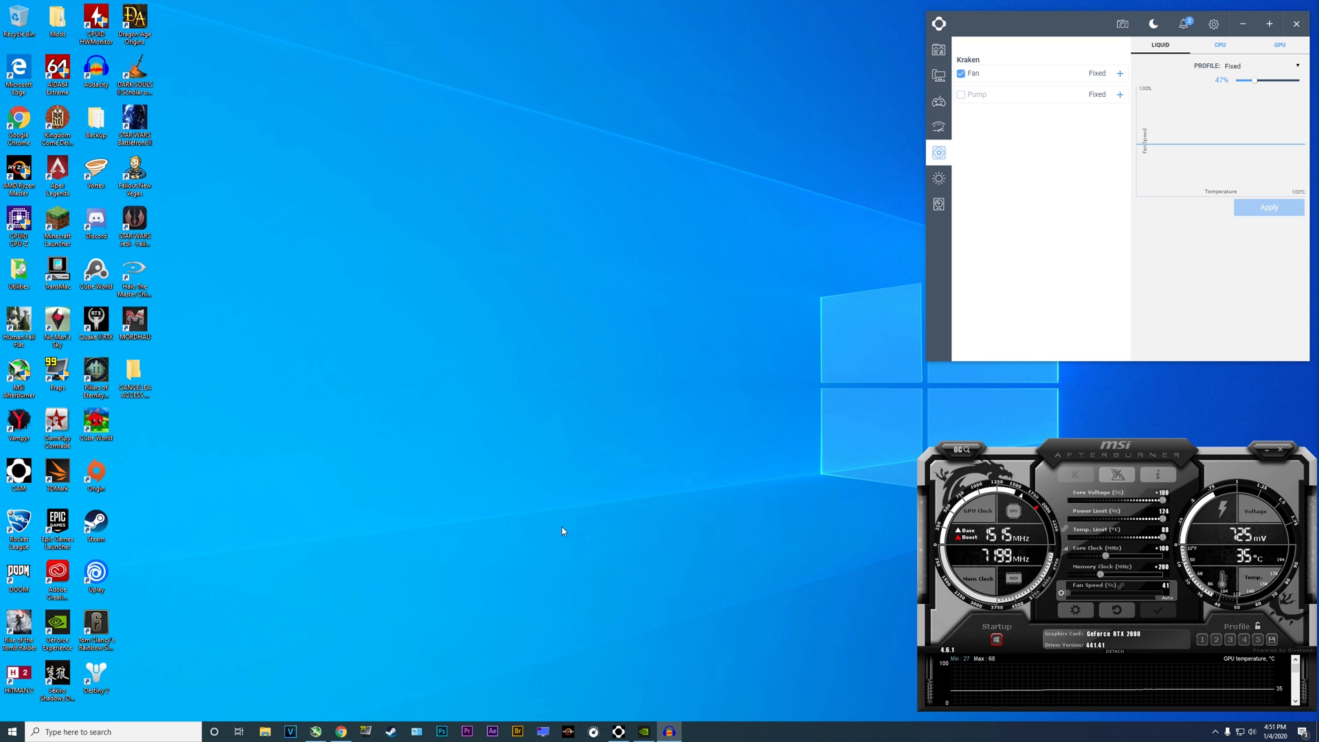
mouse_move(572, 513)
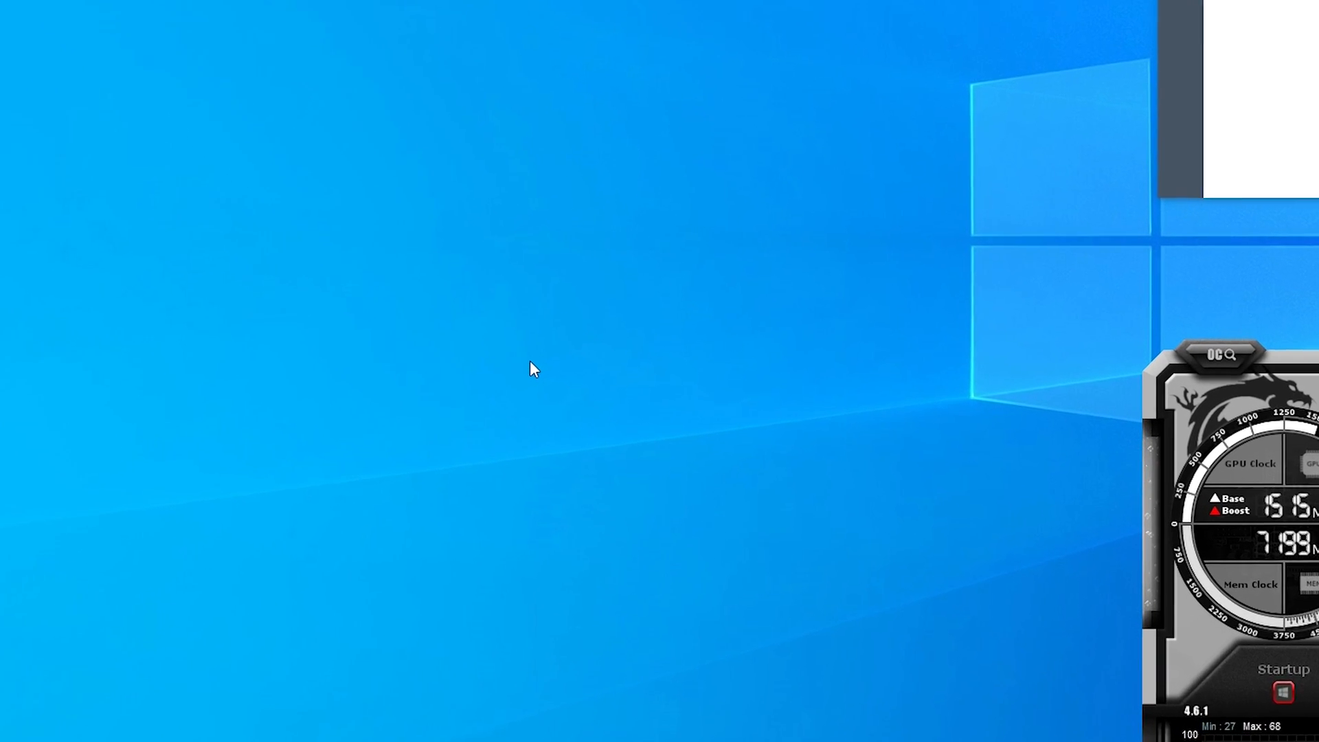
Step: Right-click the empty desktop to bring up its shortcut menu
right_click(531, 368)
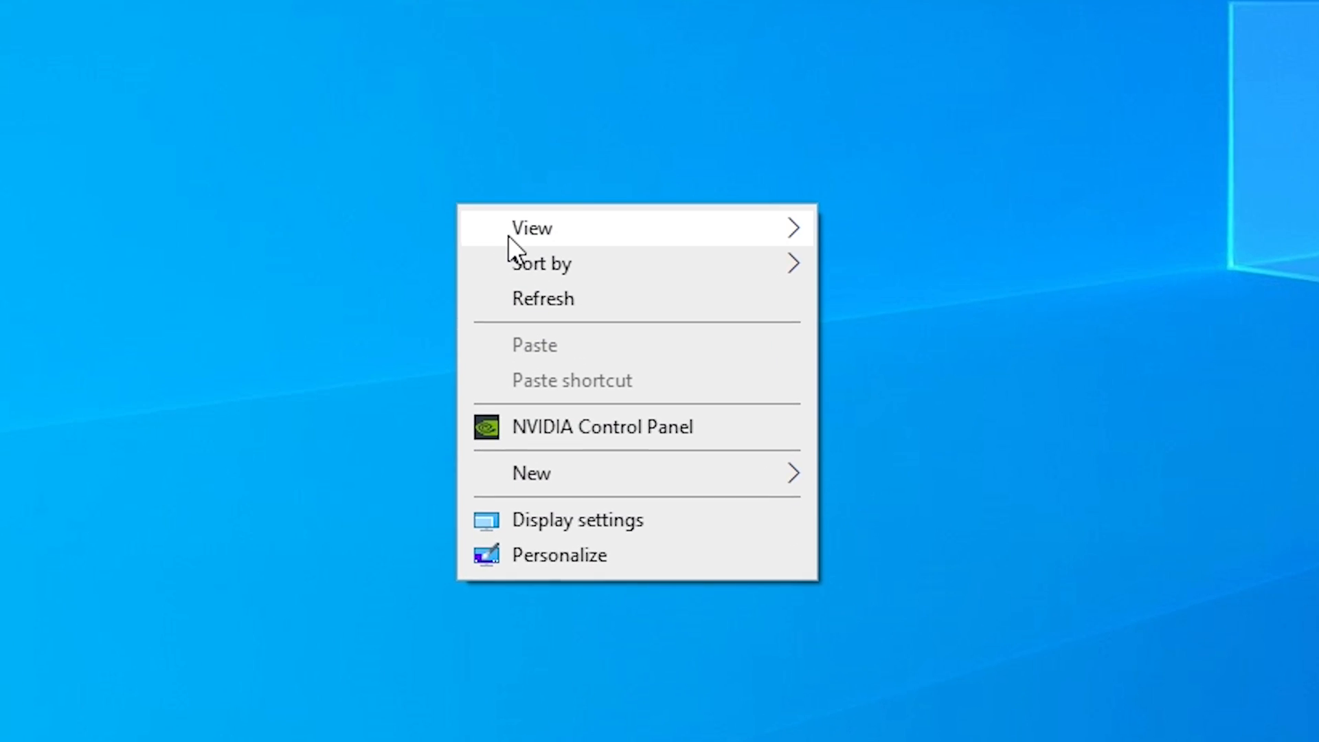
mouse_move(600, 439)
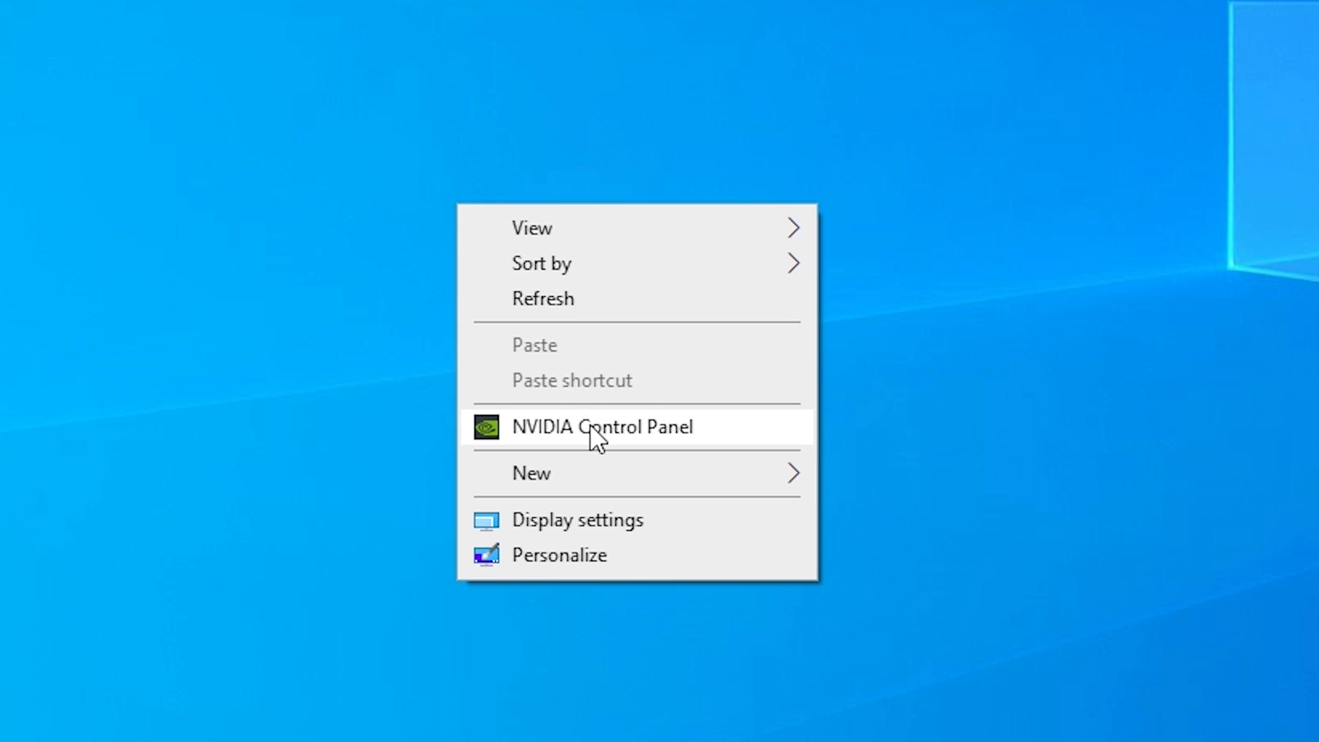
Step: Launch NVIDIA Control Panel from the desktop shortcut menu
click(602, 427)
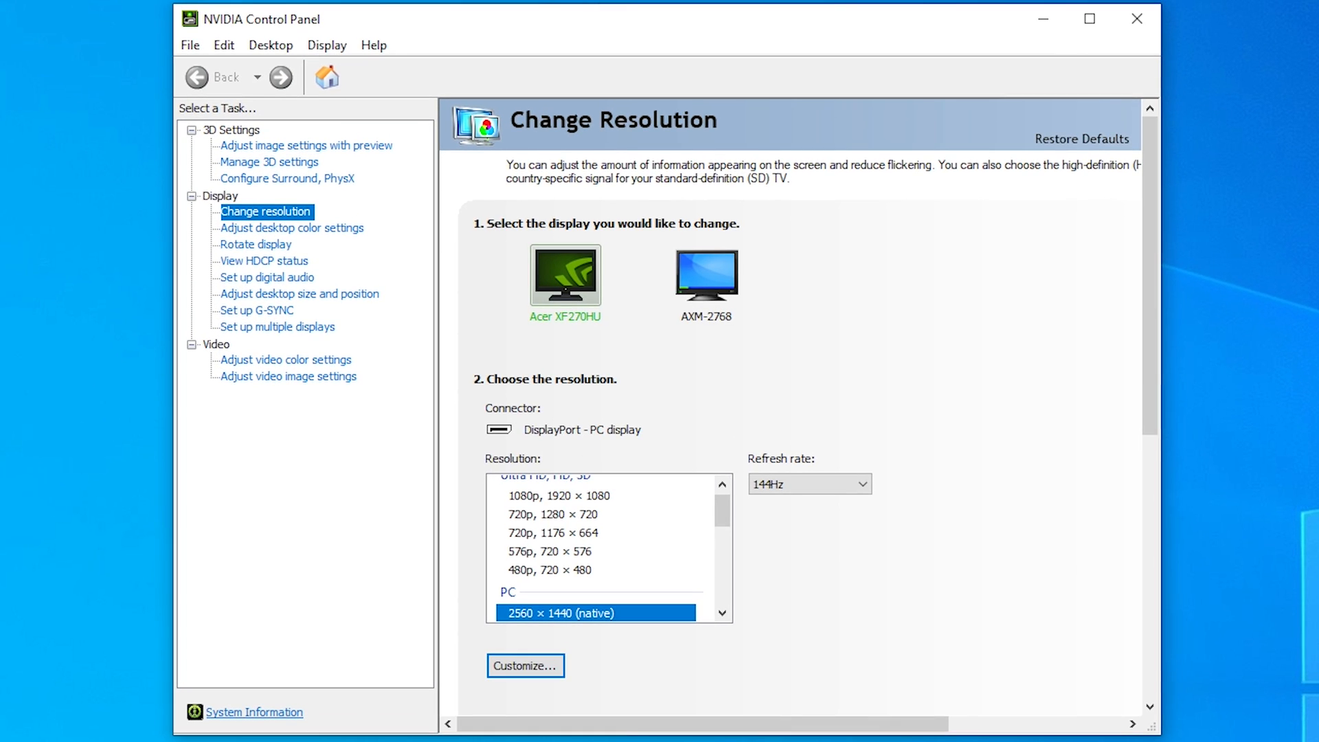
mouse_move(367, 446)
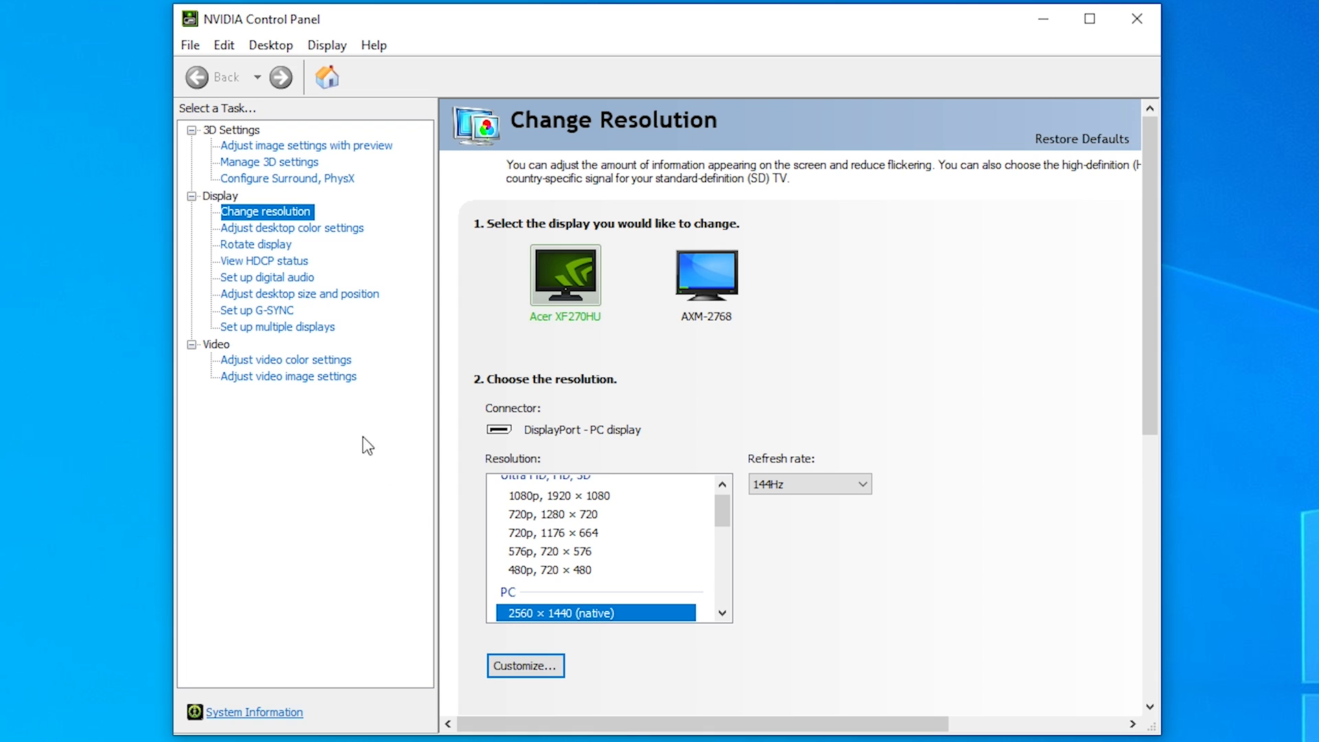
mouse_move(285, 359)
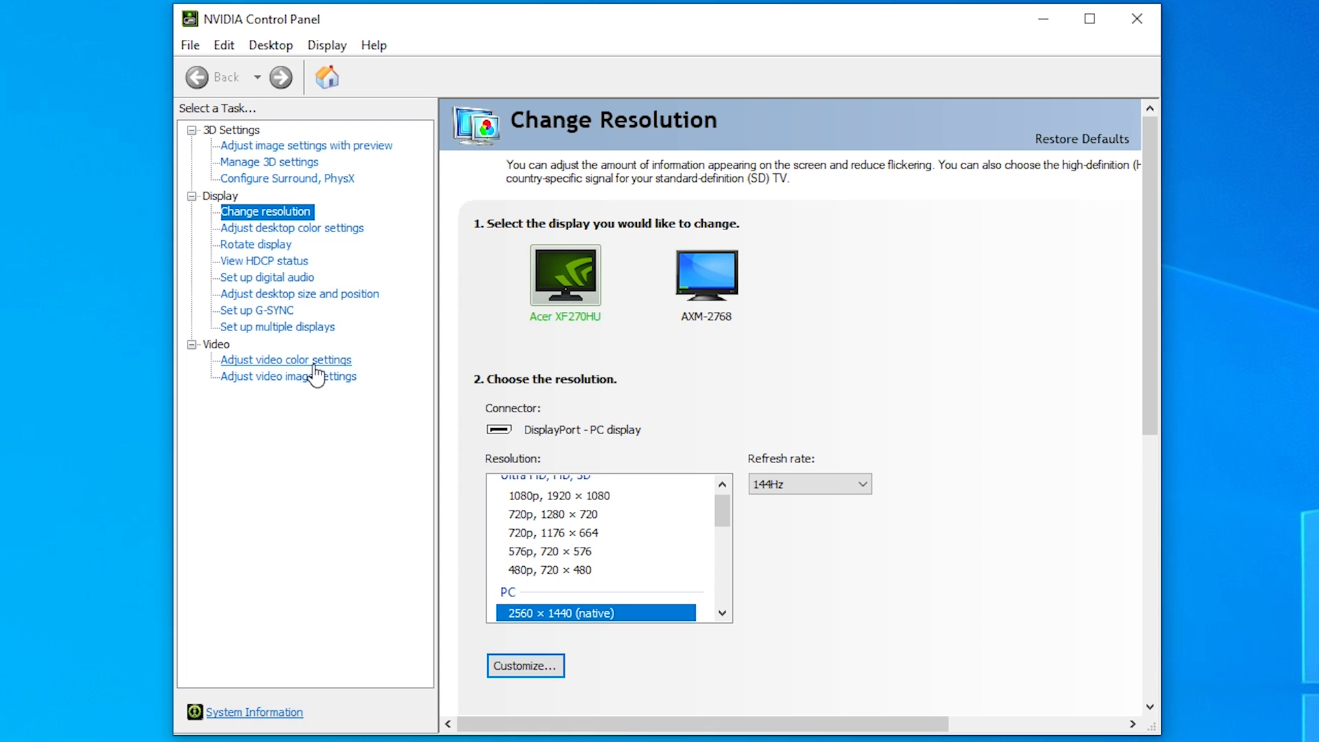
Step: Go to Adjust Video Color Settings for the Acer XF270HU
click(285, 359)
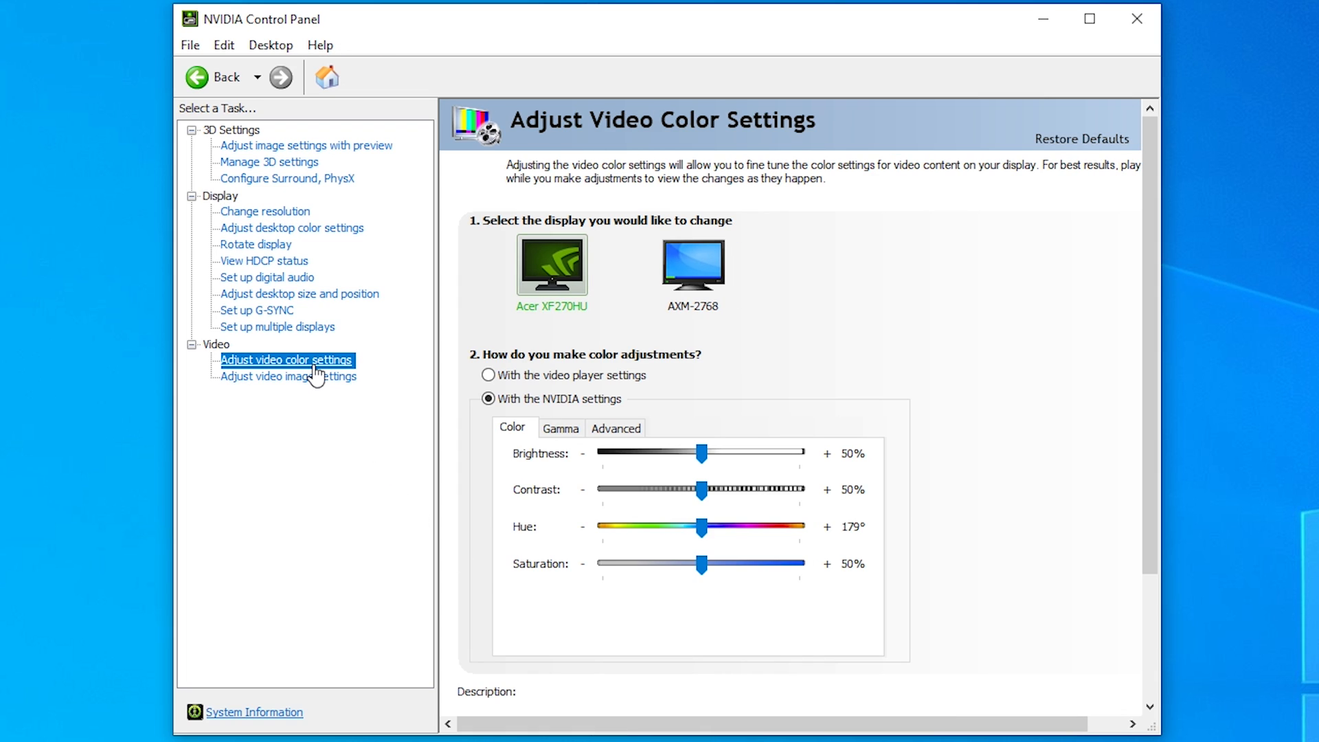
mouse_move(364, 468)
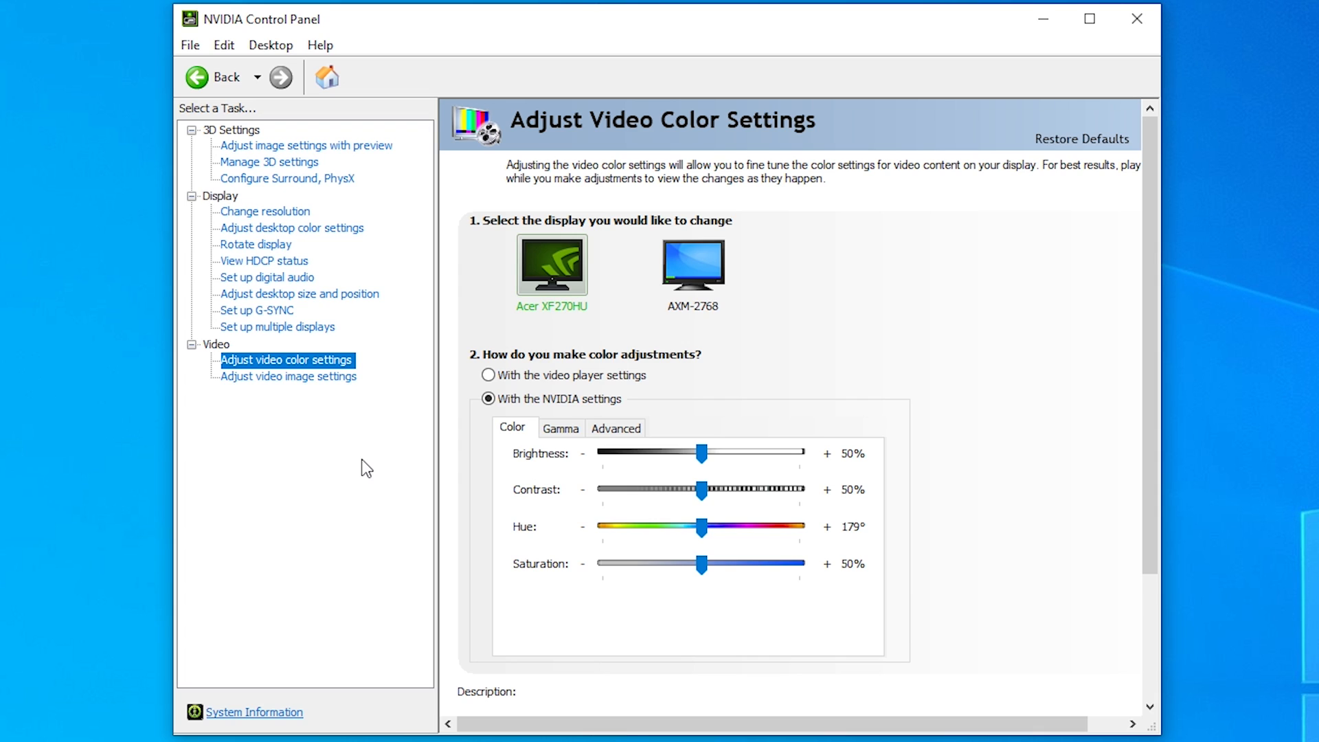
mouse_move(662, 423)
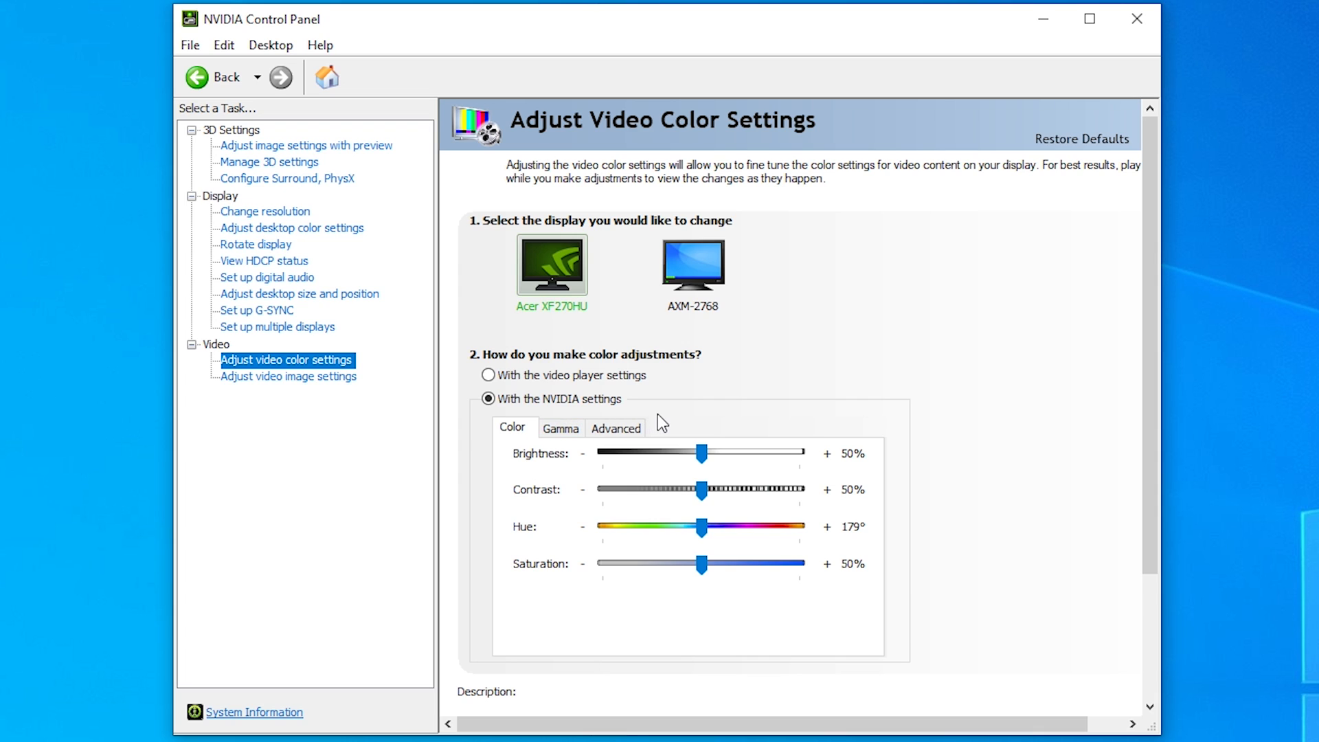
mouse_move(709, 412)
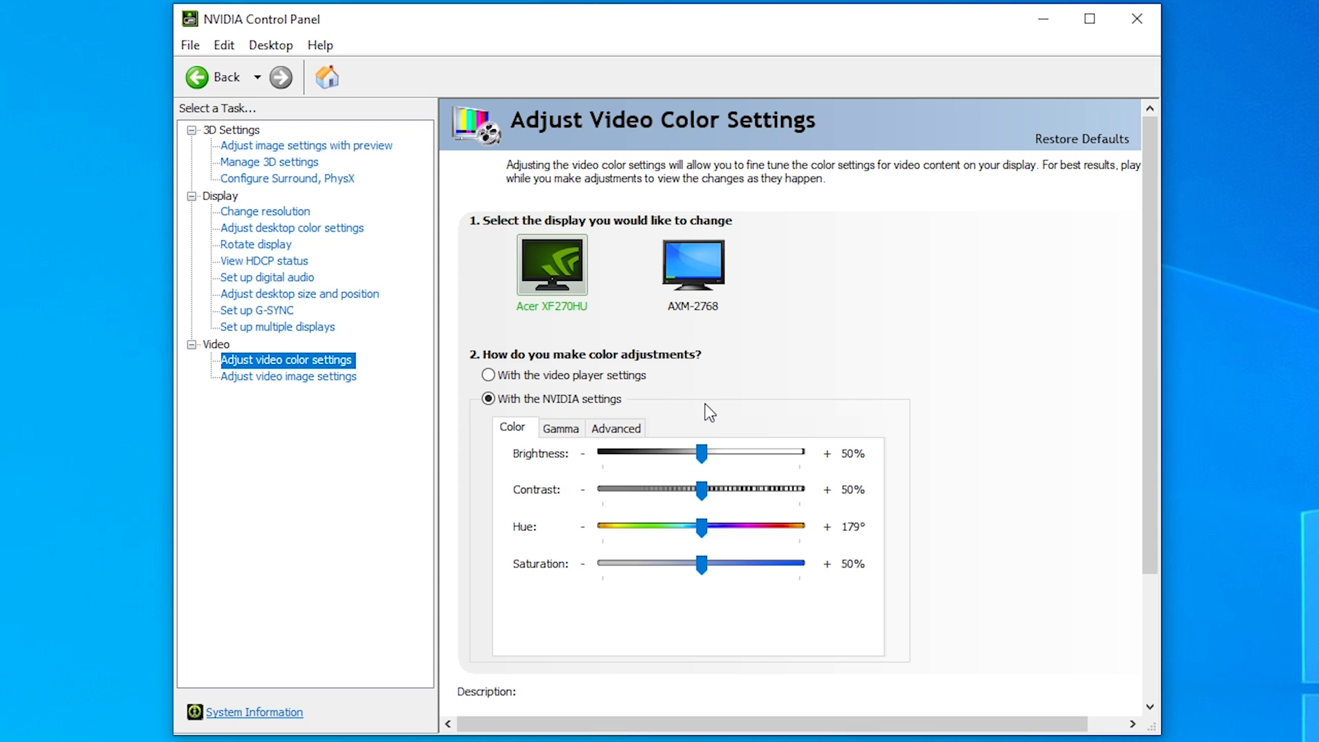
mouse_move(701, 411)
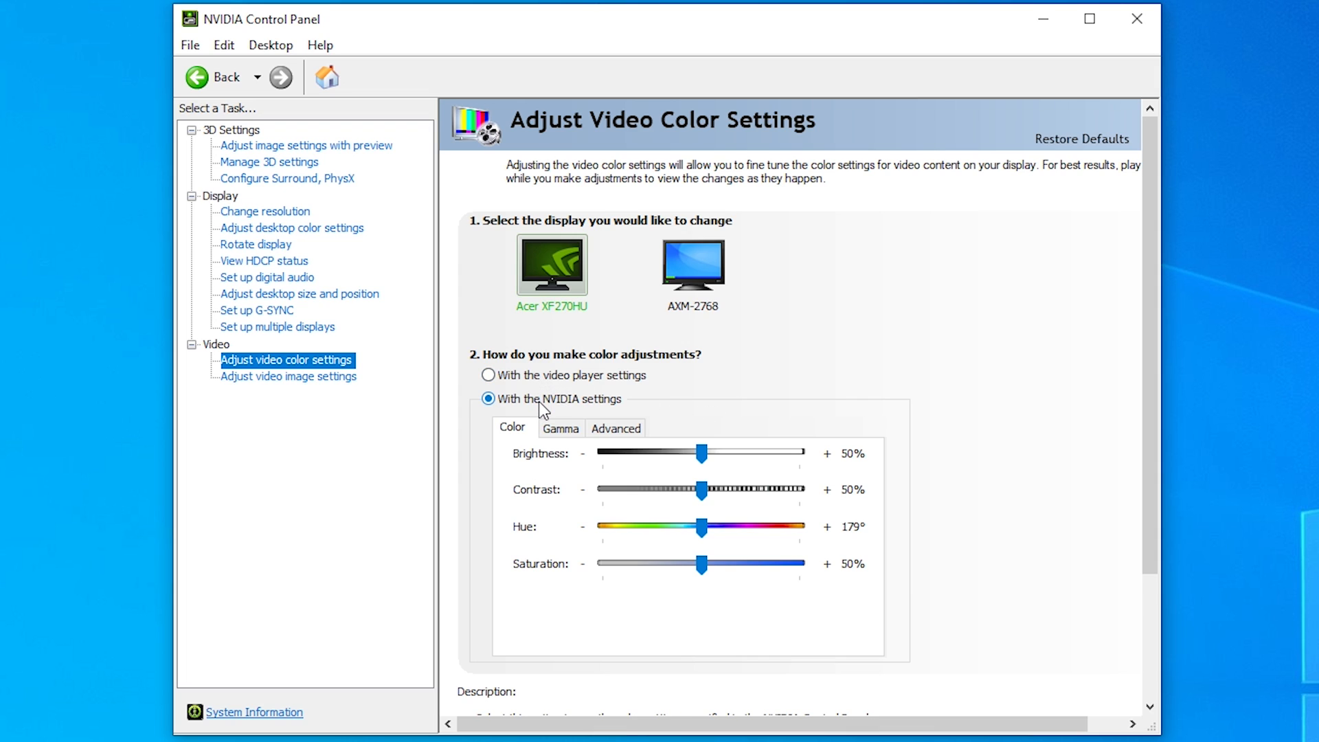
mouse_move(487, 375)
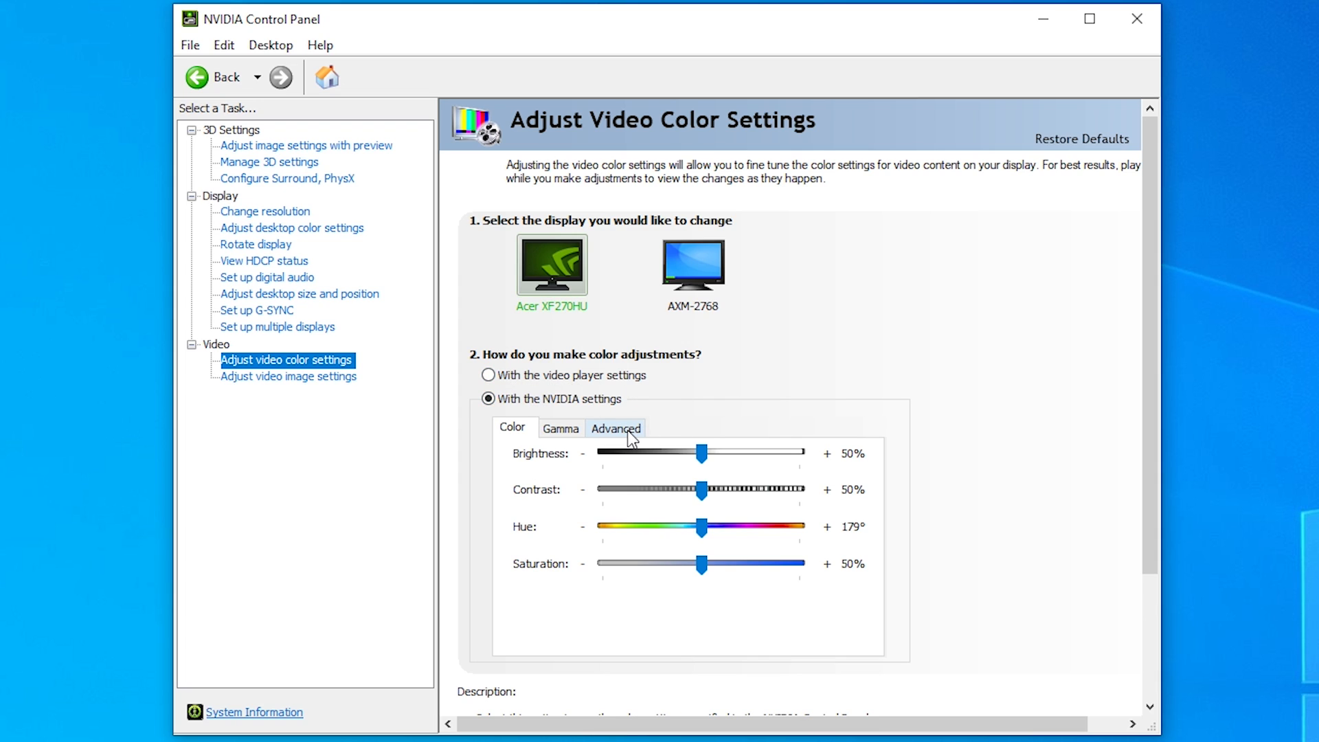
Step: Set the Advanced video dynamic range to Full (0-255)
click(615, 428)
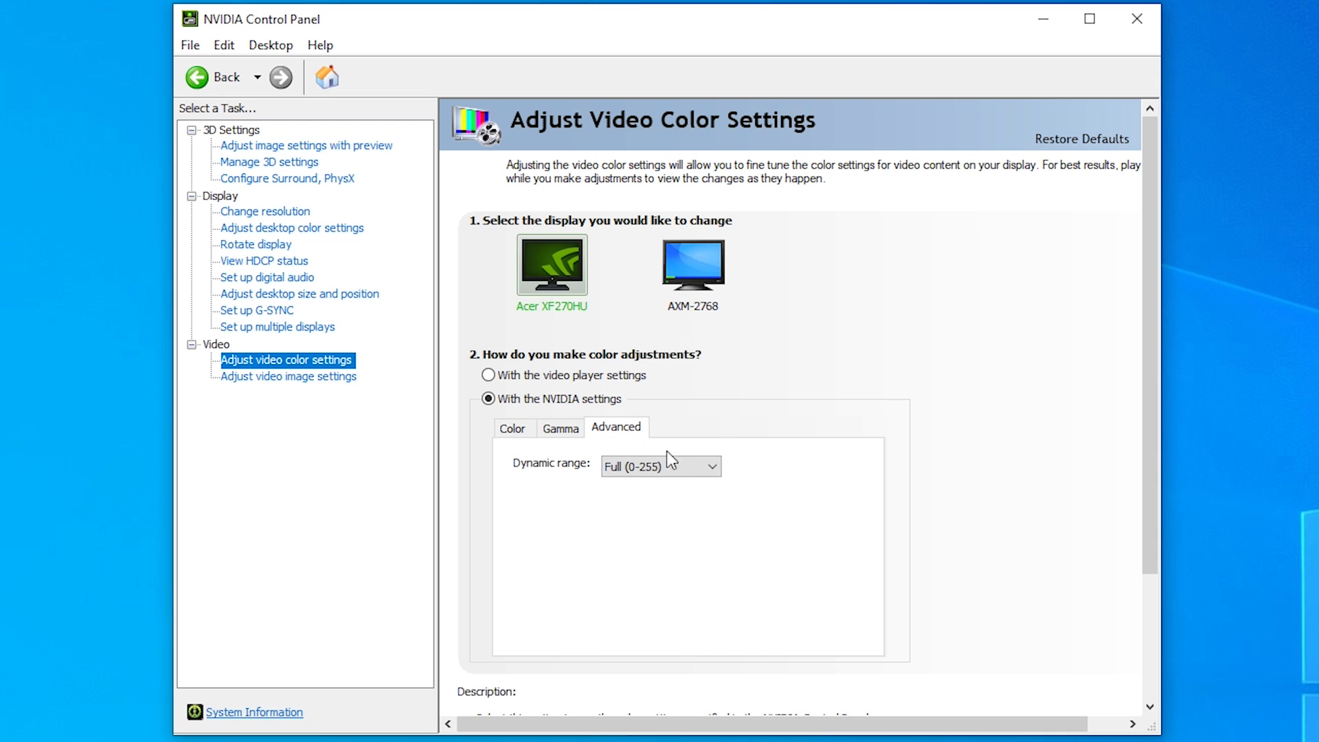
click(660, 466)
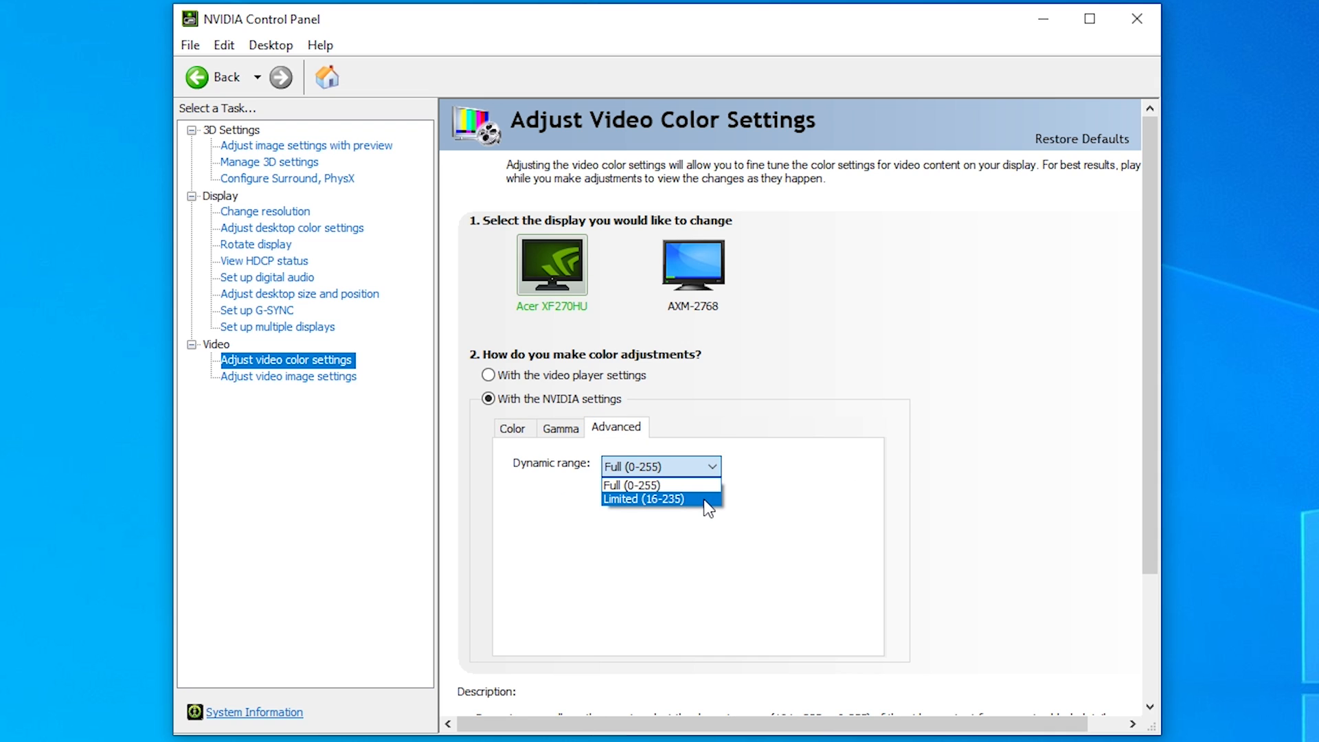
click(654, 484)
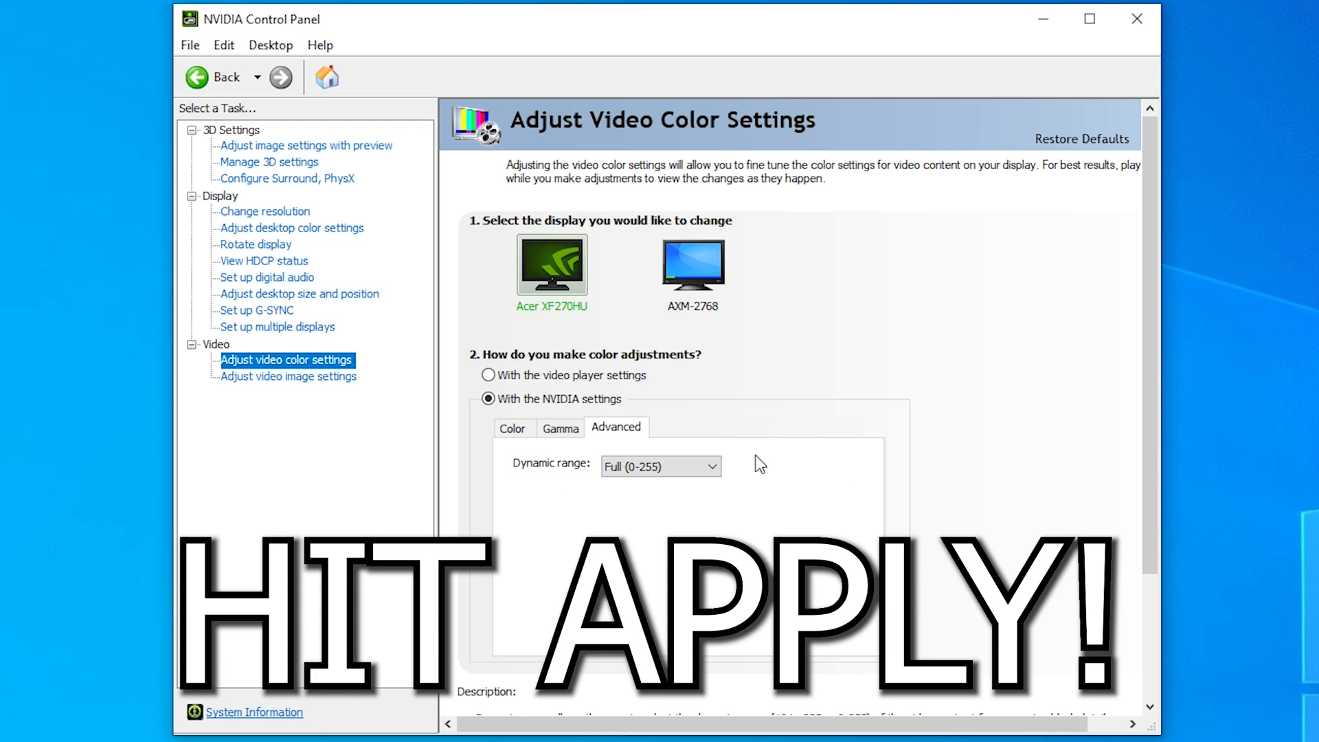
mouse_move(539, 525)
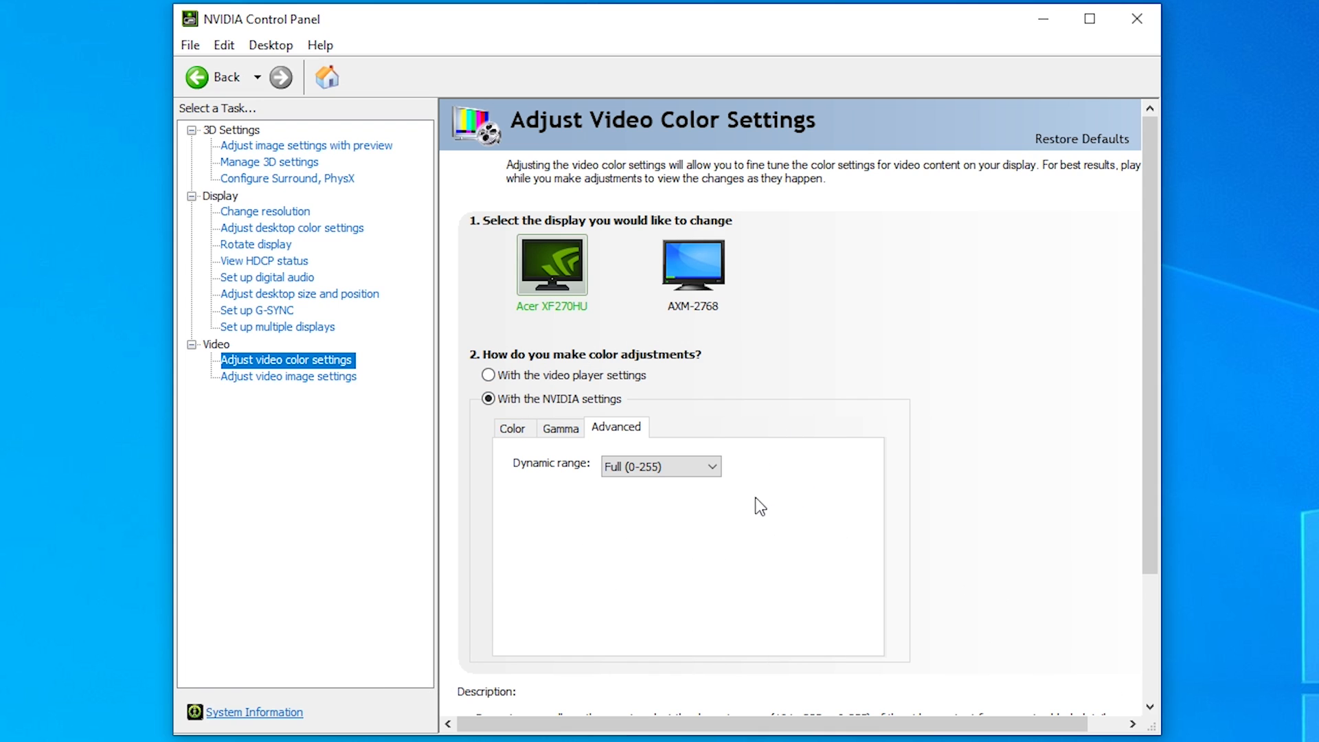
mouse_move(725, 507)
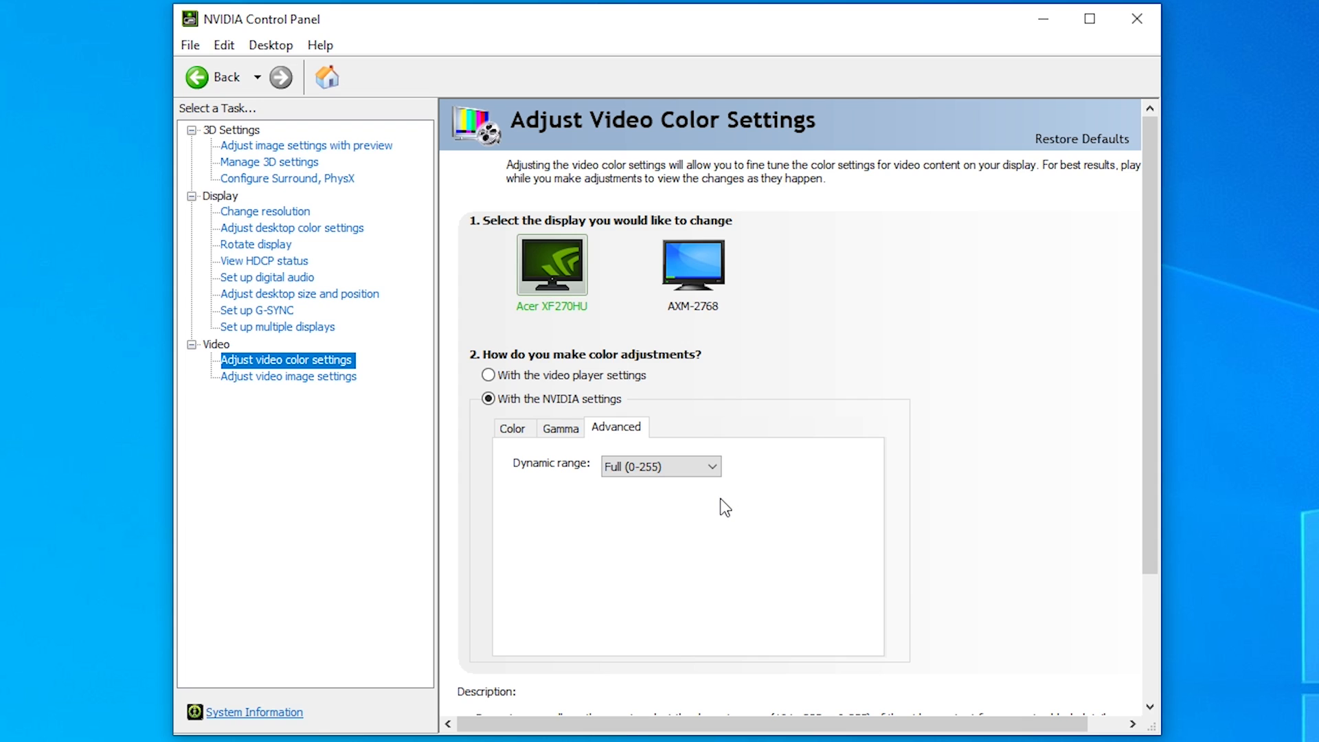
mouse_move(750, 487)
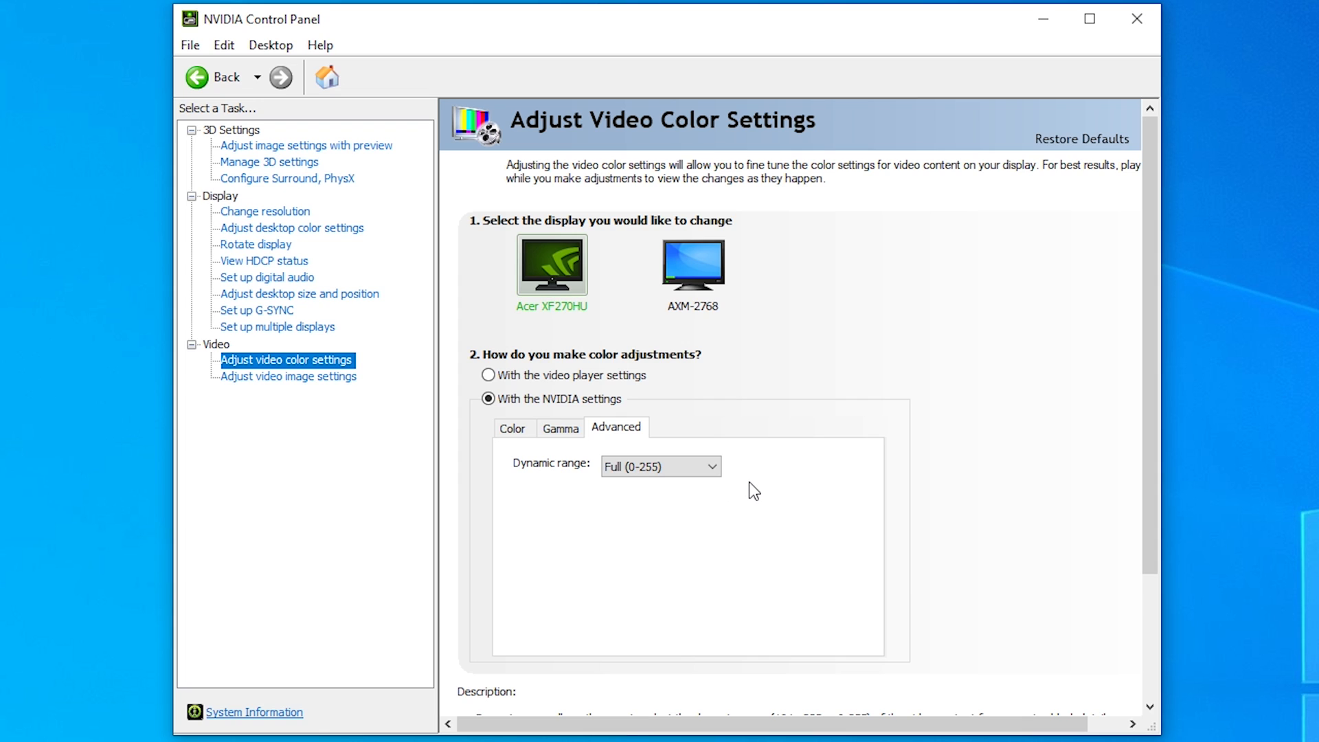
mouse_move(740, 502)
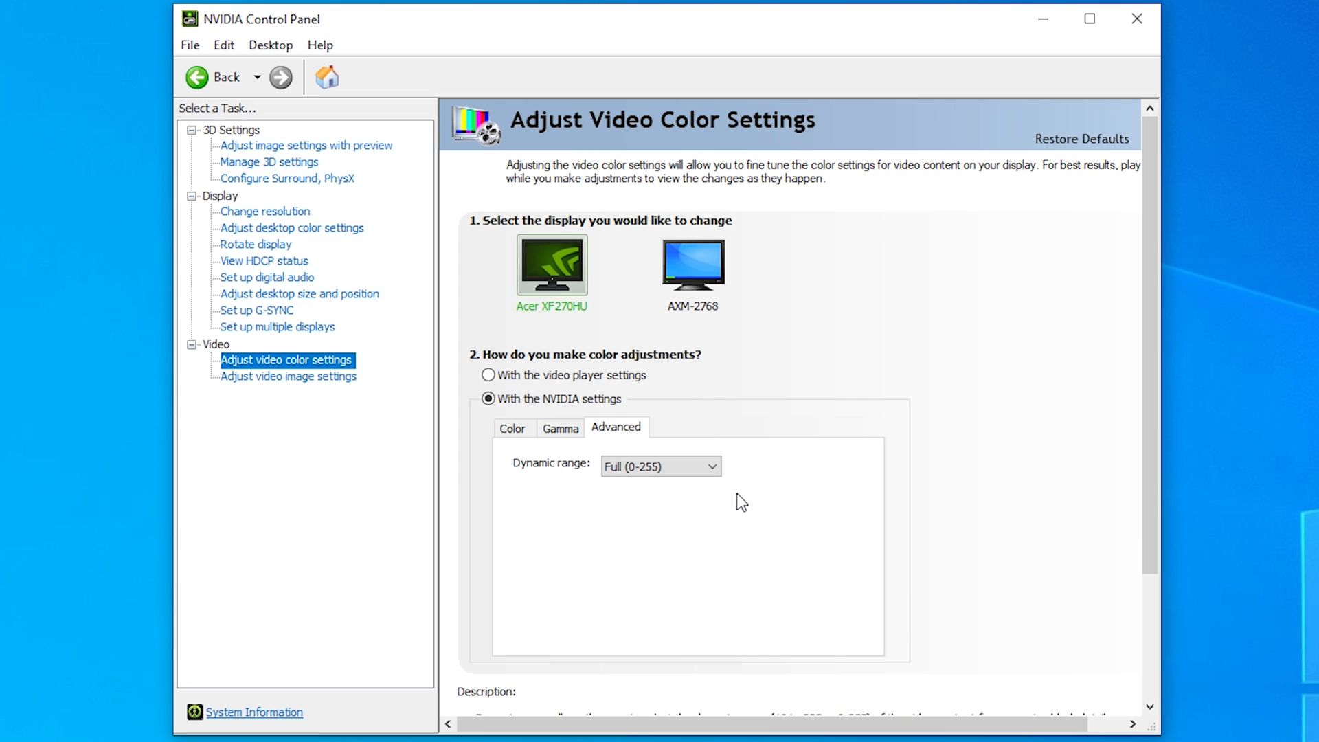
mouse_move(714, 514)
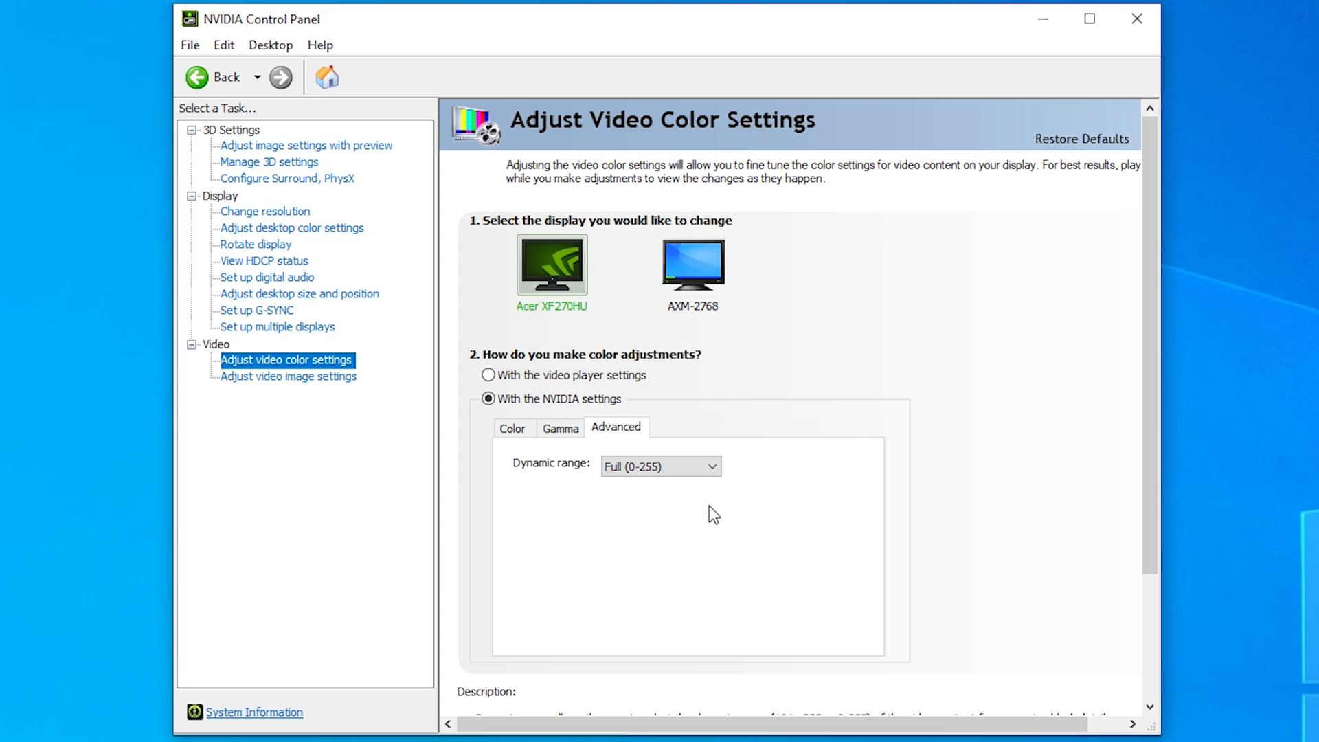
mouse_move(709, 510)
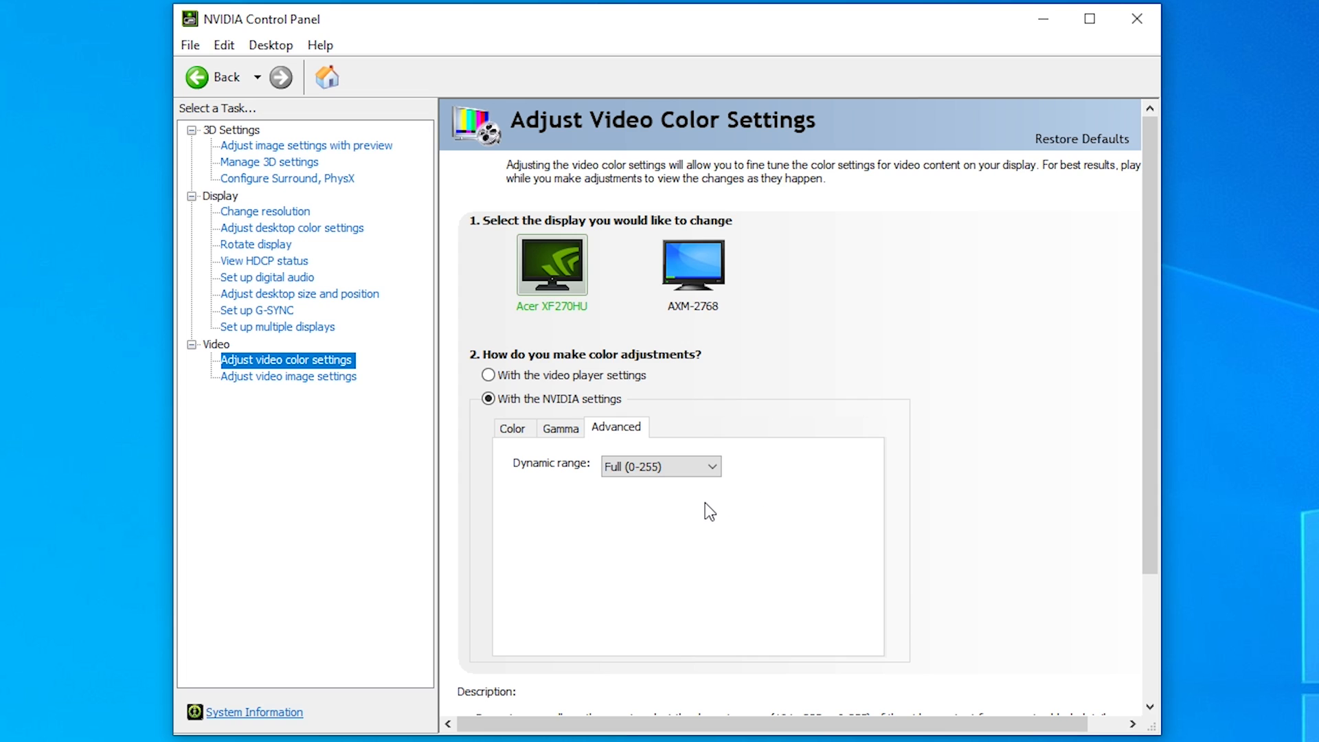
mouse_move(264, 211)
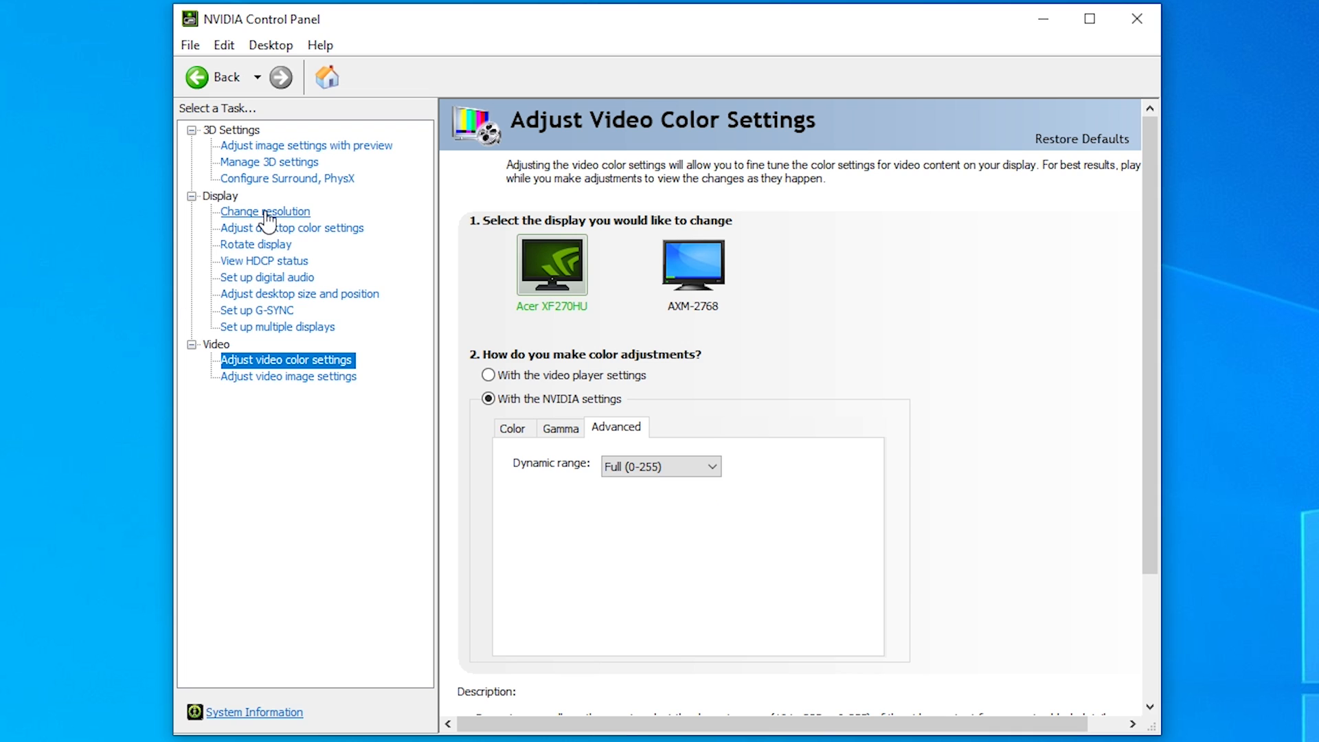
Step: On Change Resolution, set the Acer XF270HU output dynamic range to Full
click(264, 211)
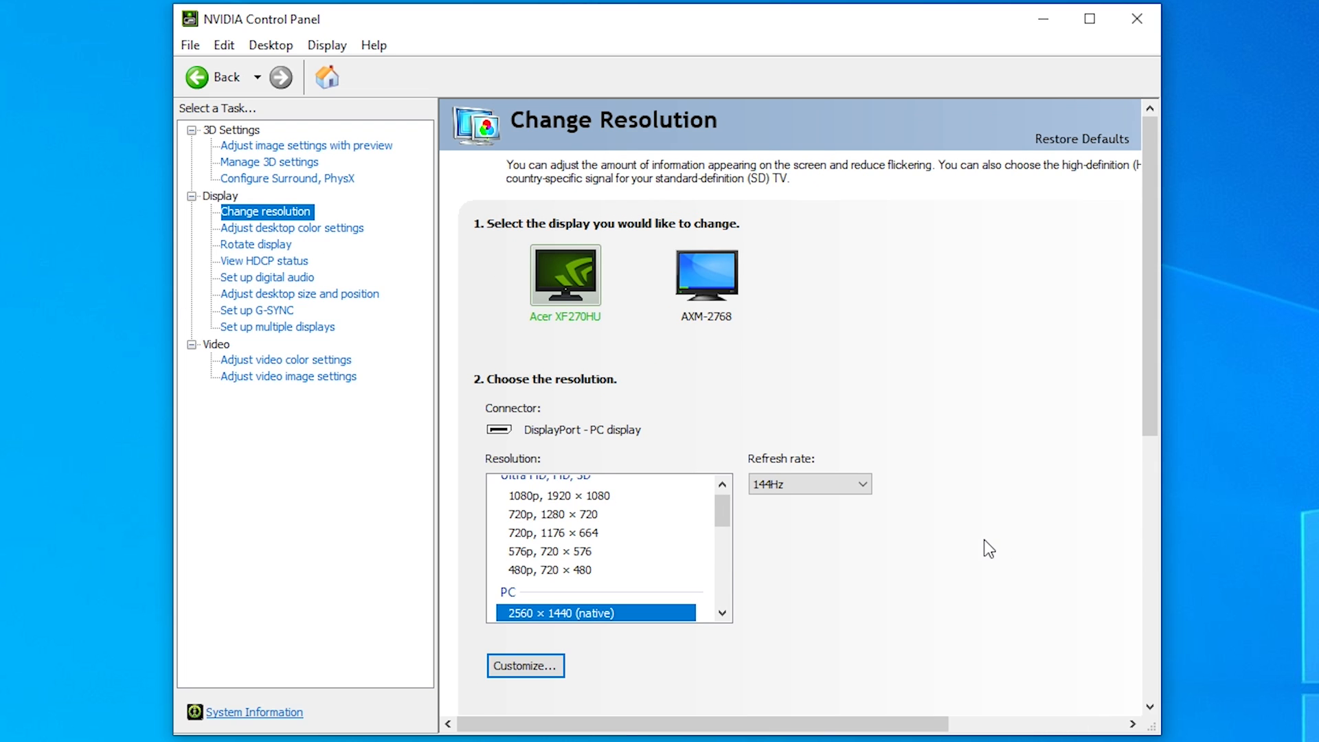
click(754, 506)
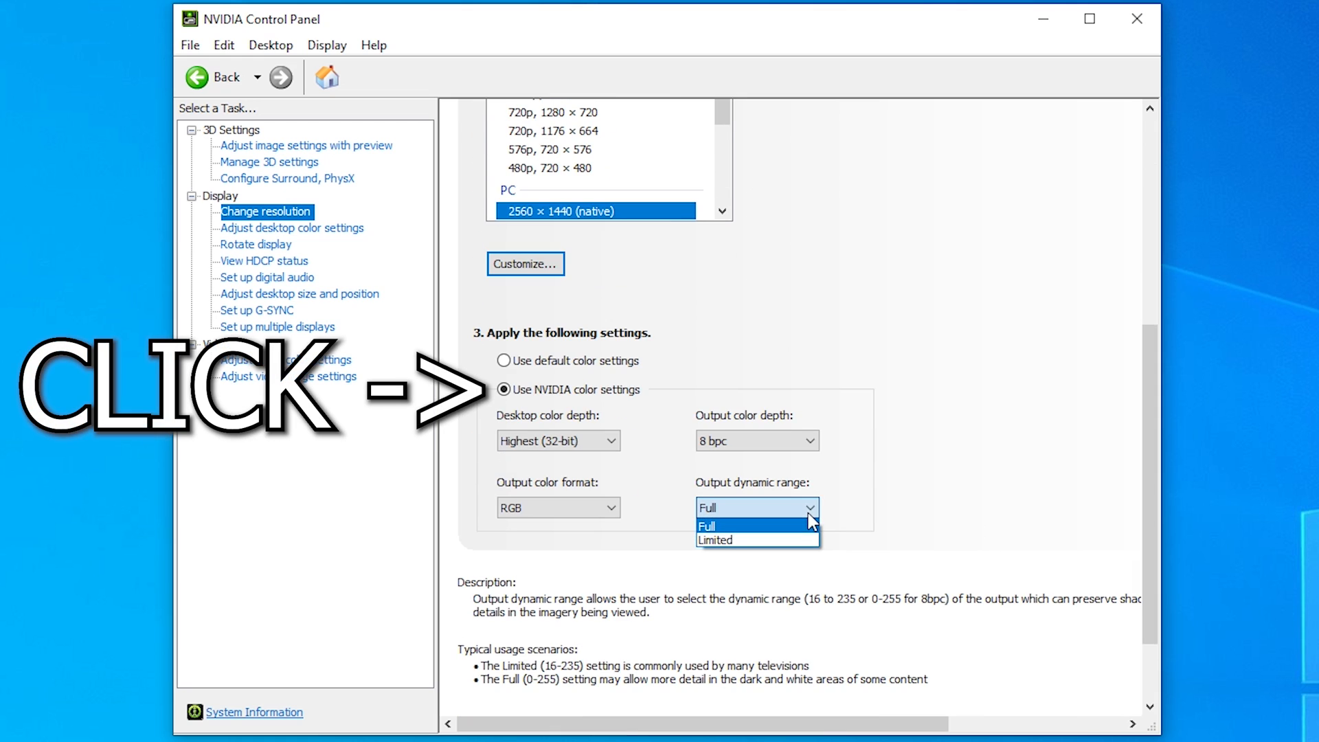
mouse_move(742, 529)
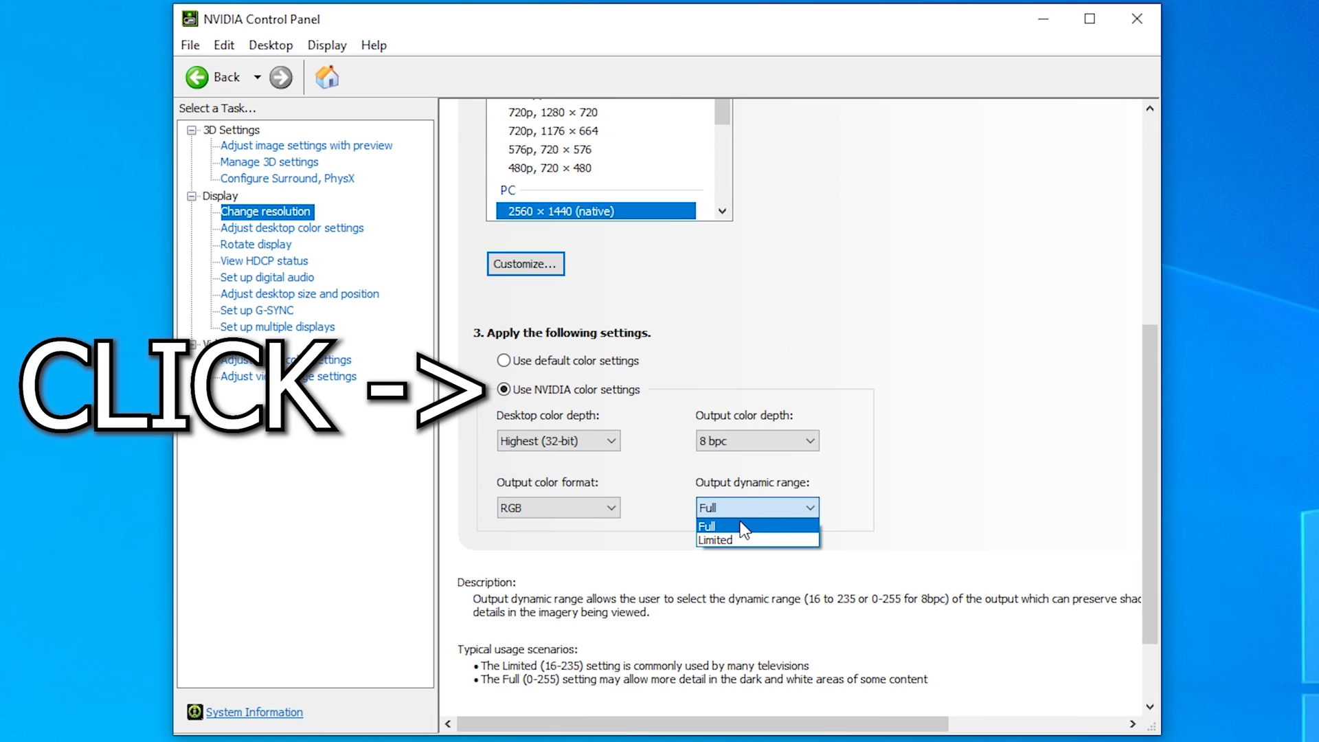
click(709, 526)
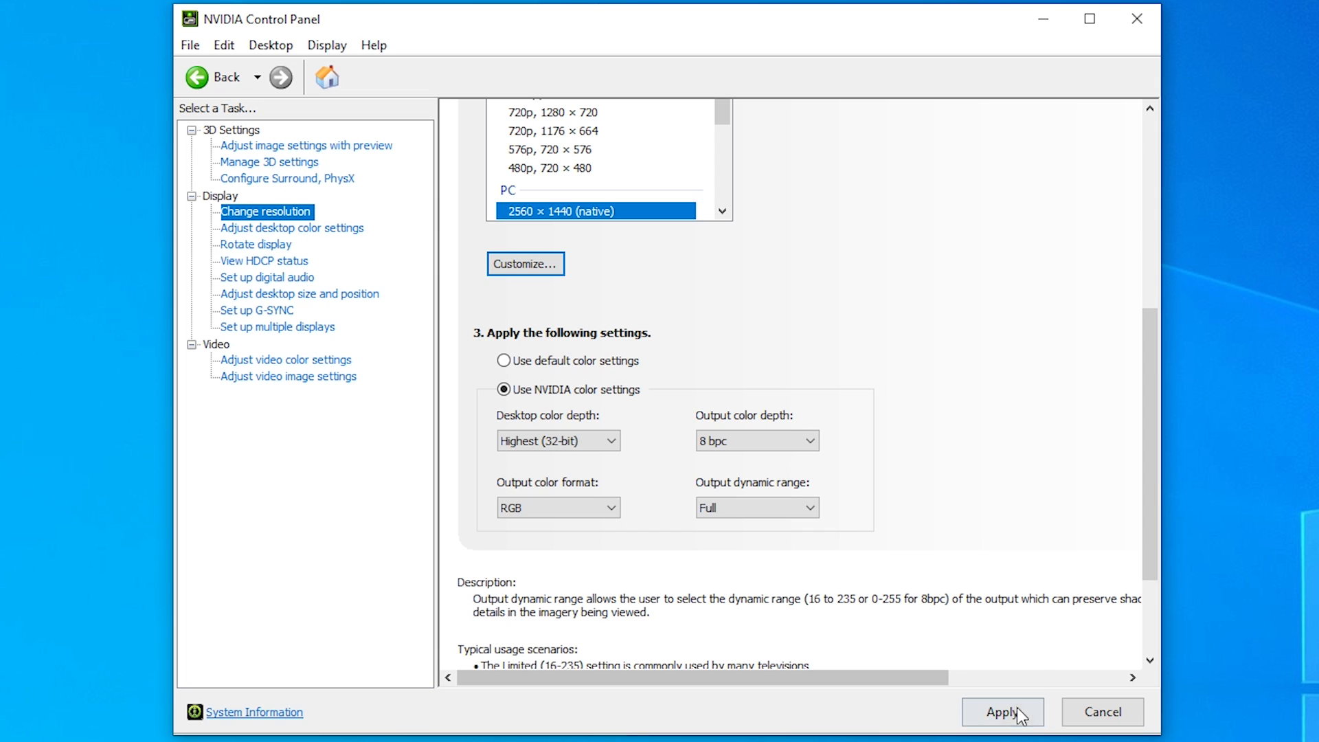
mouse_move(1016, 663)
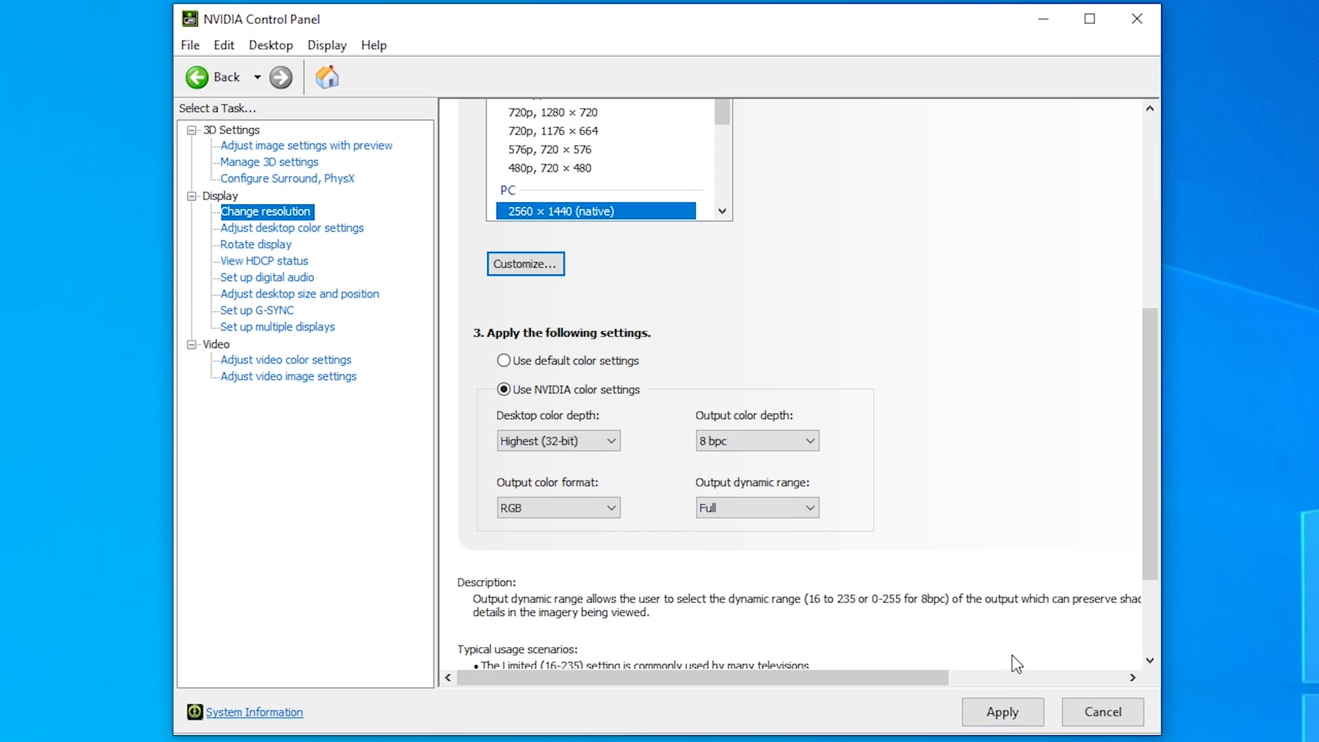
mouse_move(1034, 661)
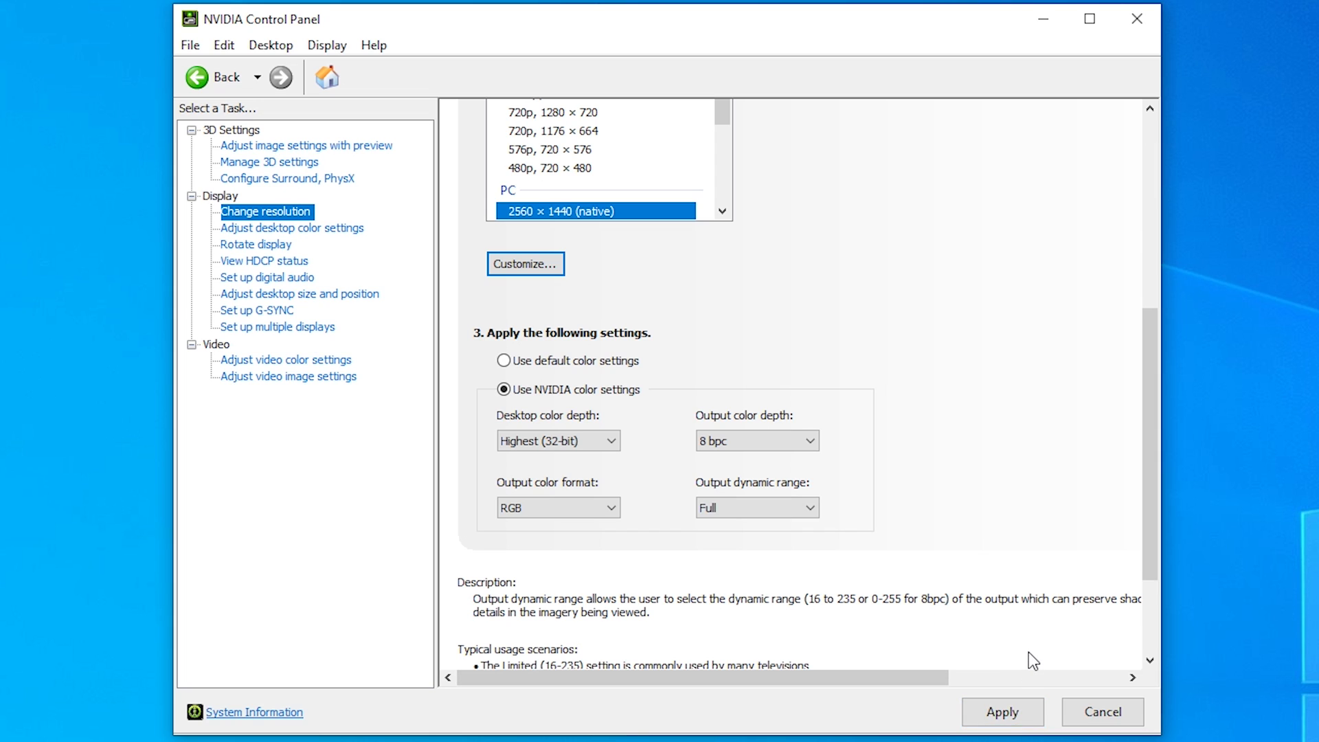
mouse_move(1063, 643)
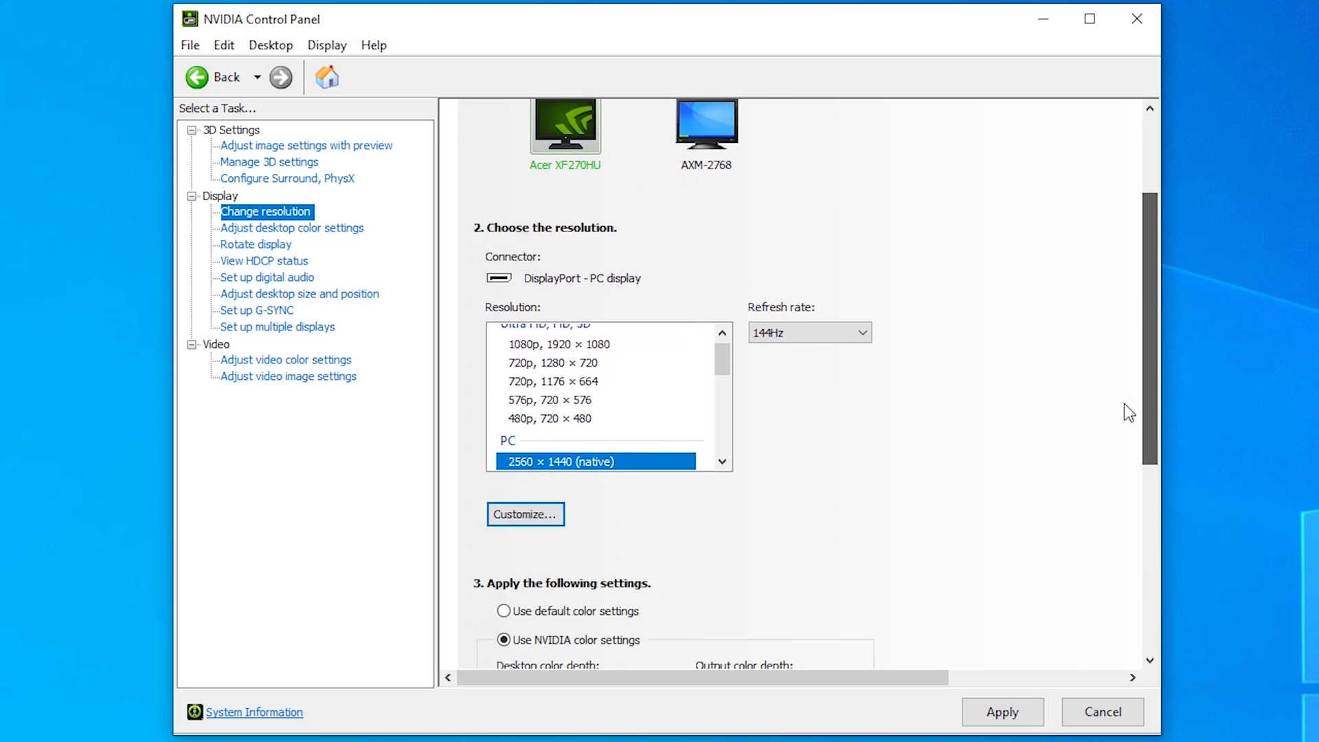
Step: Scroll down the Change Resolution page toward the Apply button
scroll(down, 3)
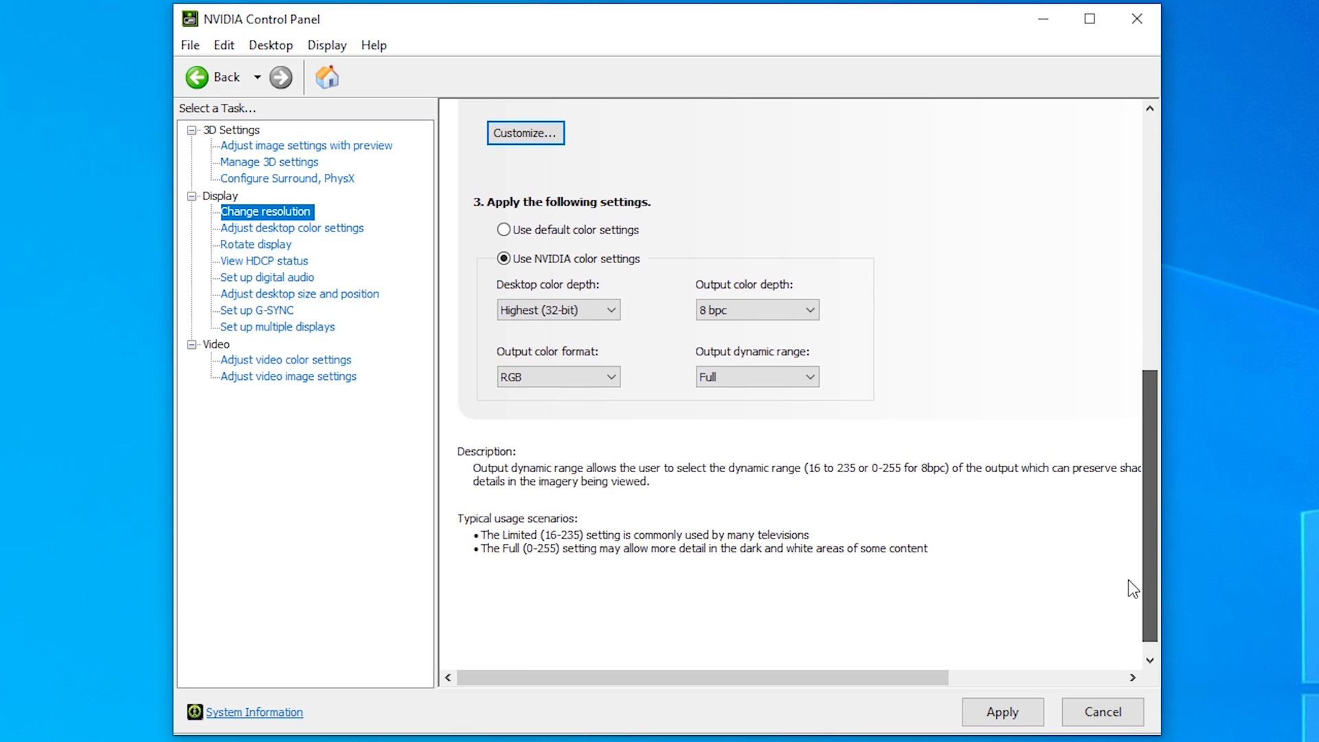